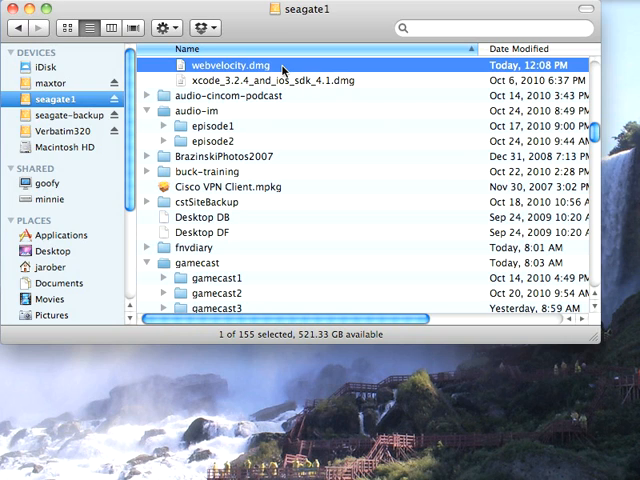
Step: Open the webvelocity.dmg disk image to reveal its WebVelocity installer contents
{"action": "double_click", "coordinate": [237, 64]}
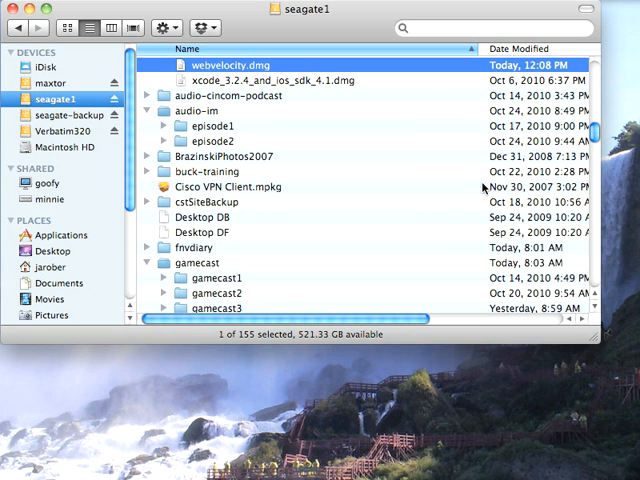
{"action": "double_click", "coordinate": [249, 67]}
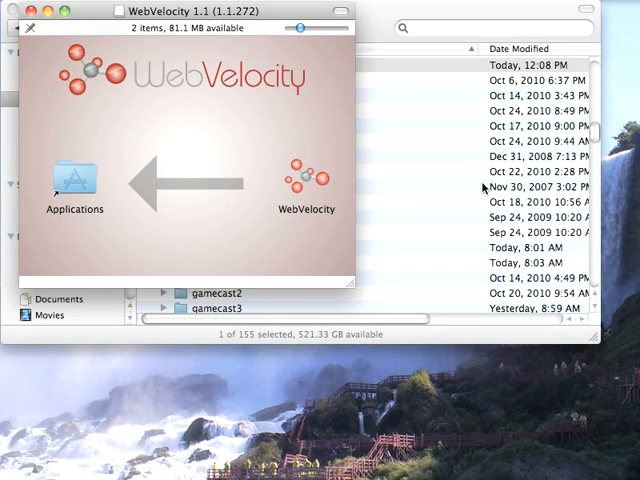
{"action": "left_click", "coordinate": [305, 175]}
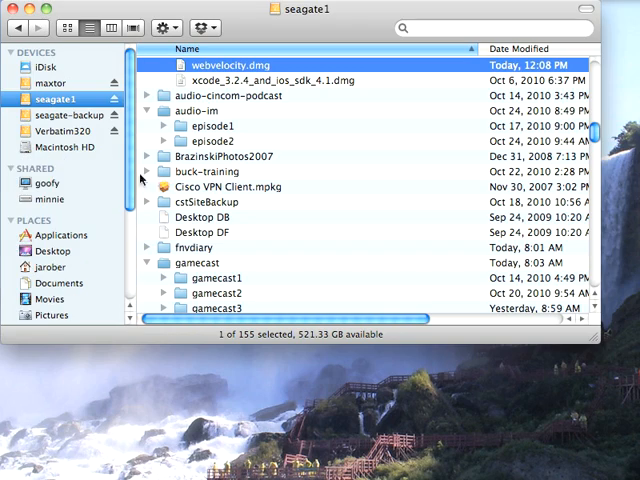
Step: Launch WebVelocity from the Applications folder
{"action": "left_click", "coordinate": [61, 203]}
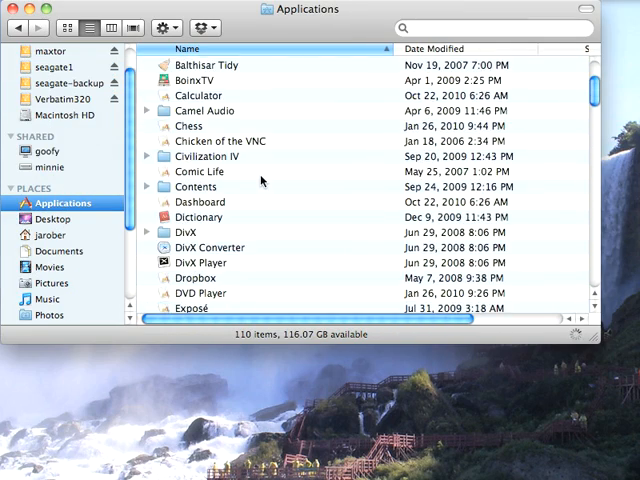
{"action": "scroll", "scroll_direction": "down", "scroll_amount": 3}
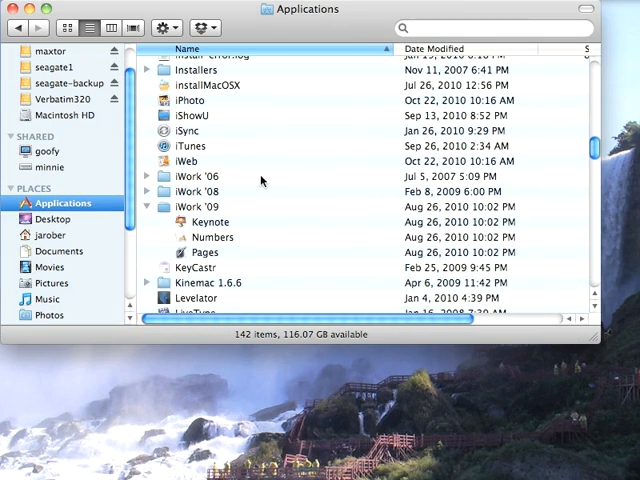
{"action": "scroll", "scroll_direction": "down", "scroll_amount": 3}
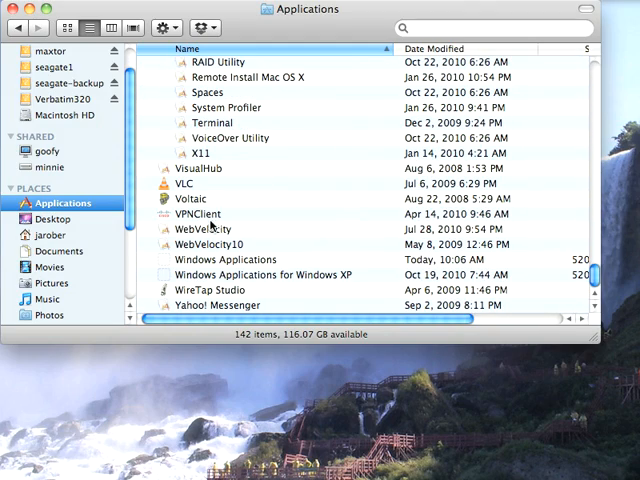
{"action": "left_click", "coordinate": [202, 229]}
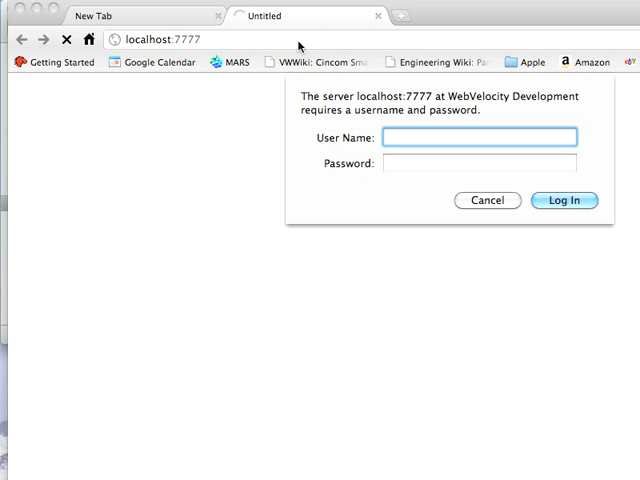
Step: Log in to the localhost:7777 WebVelocity server as admin with the password
{"action": "type", "text": "admin"}
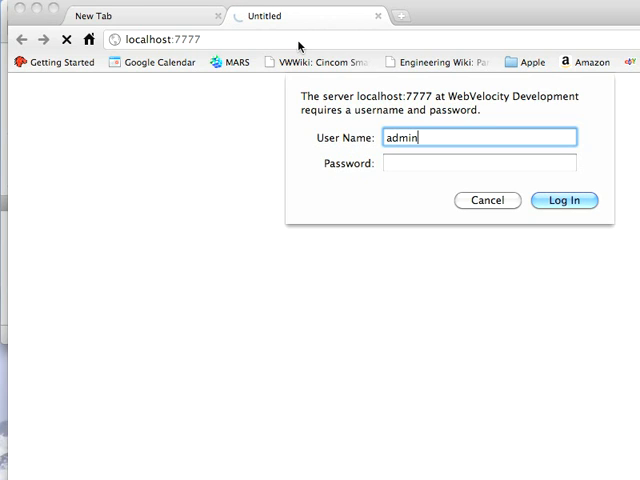
{"action": "type", "text": "•••"}
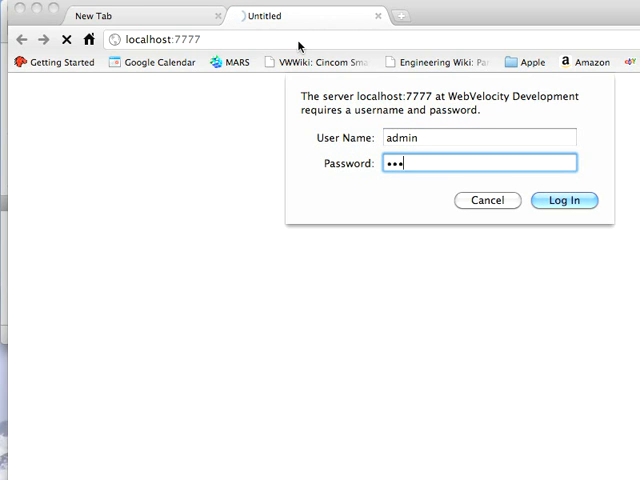
{"action": "type", "text": "••••"}
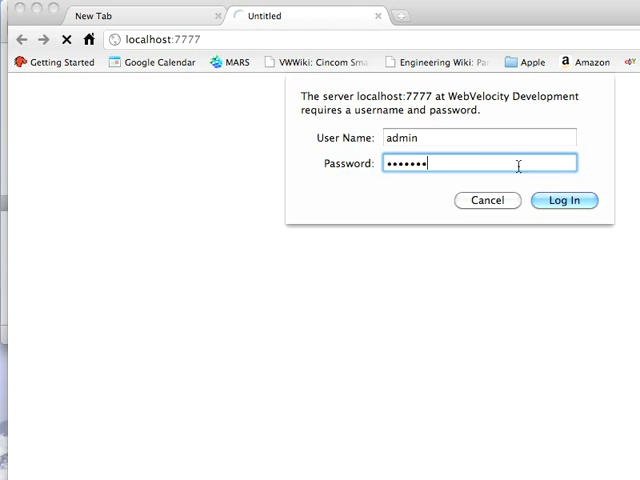
{"action": "left_click", "coordinate": [563, 200]}
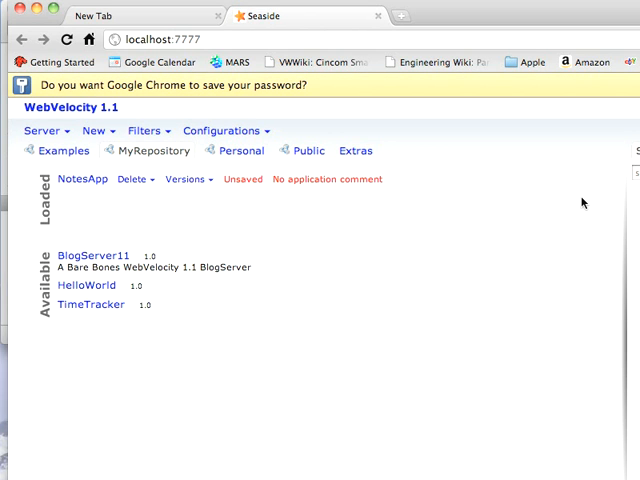
{"action": "mouse_move", "coordinate": [167, 323]}
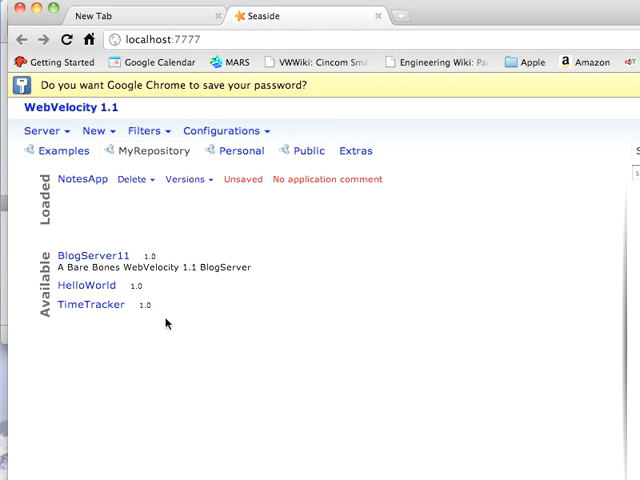
{"action": "mouse_move", "coordinate": [162, 307]}
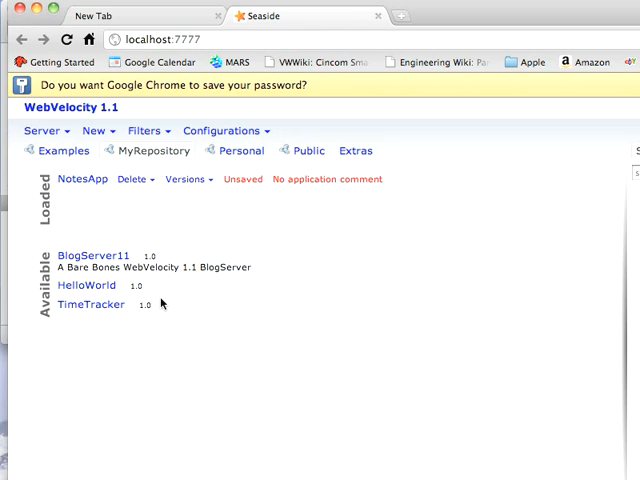